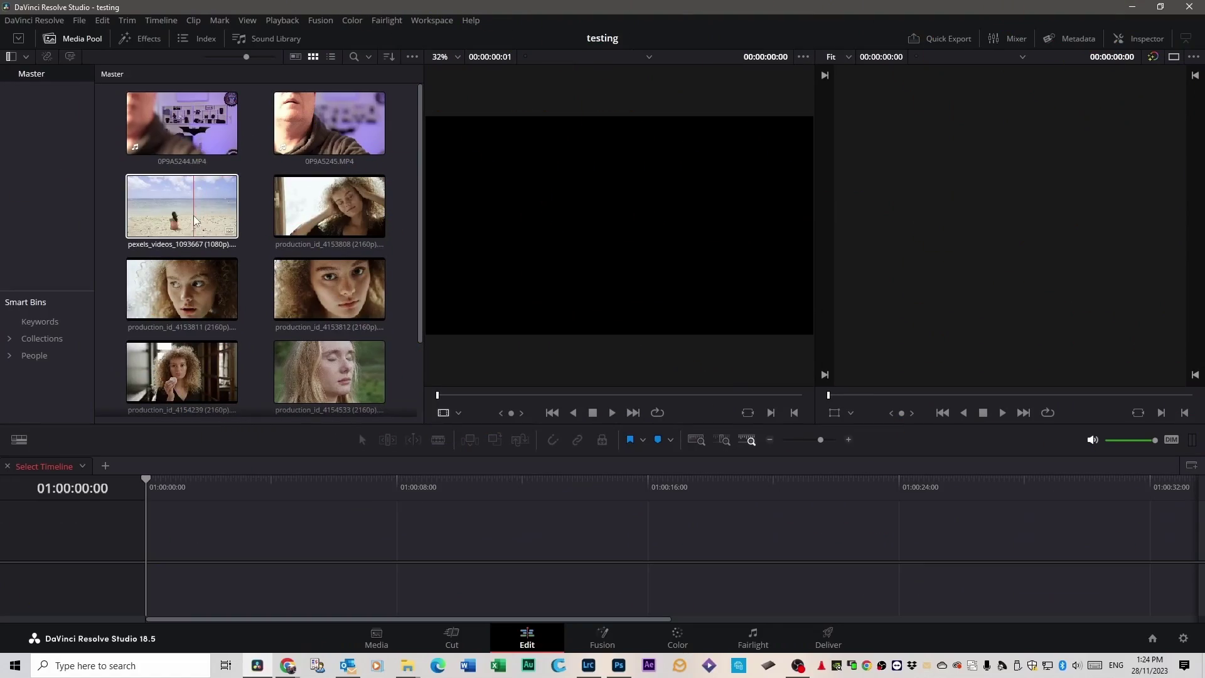
Add the pexels beach clip of the seated woman to a new Timeline 1.
double_click(181, 206)
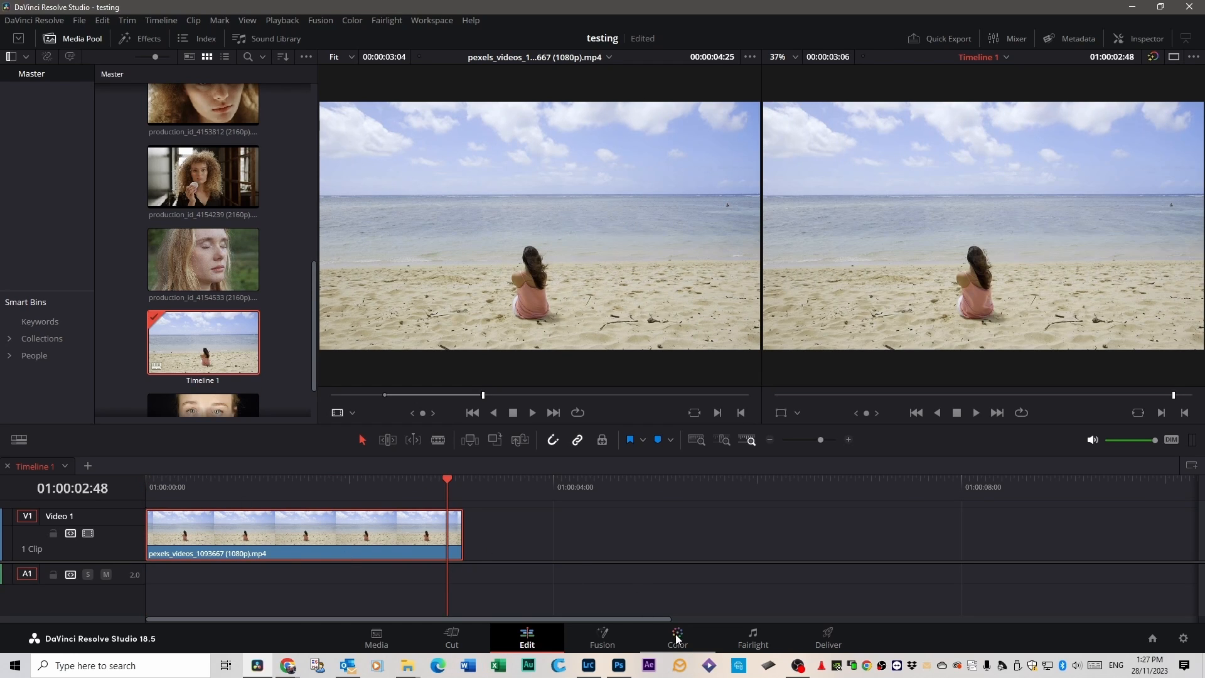
On the Color page, outline the seated woman with a Pen window mask.
click(676, 636)
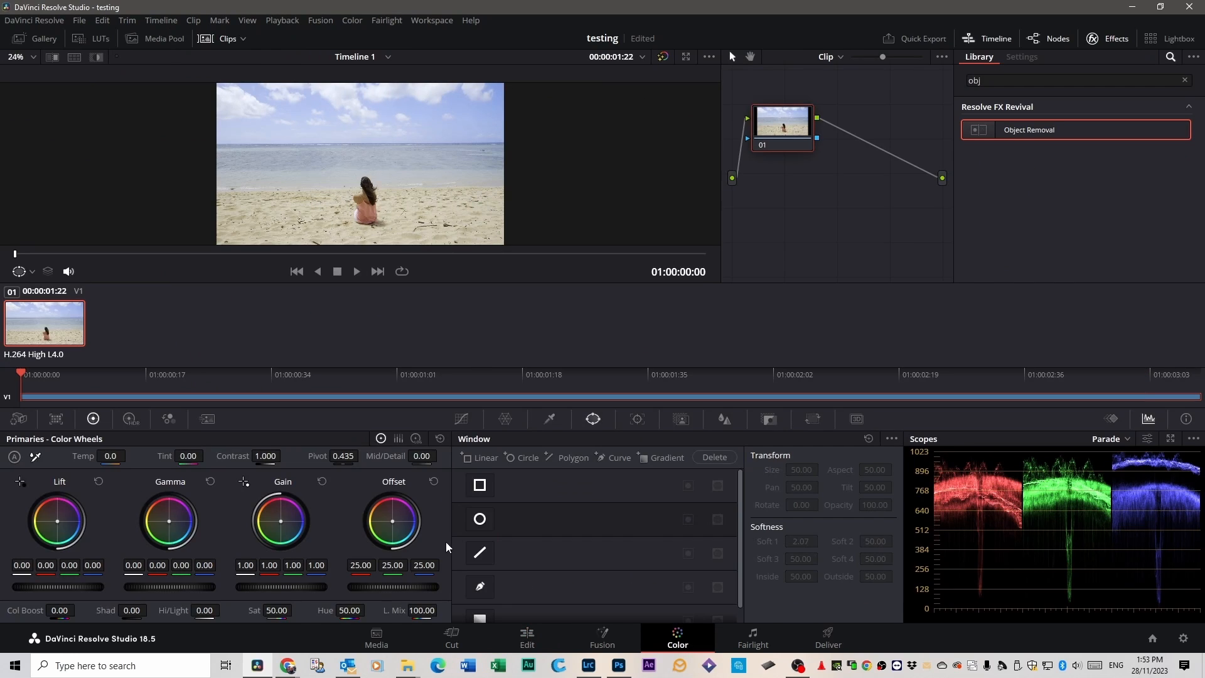
mouse_move(356, 247)
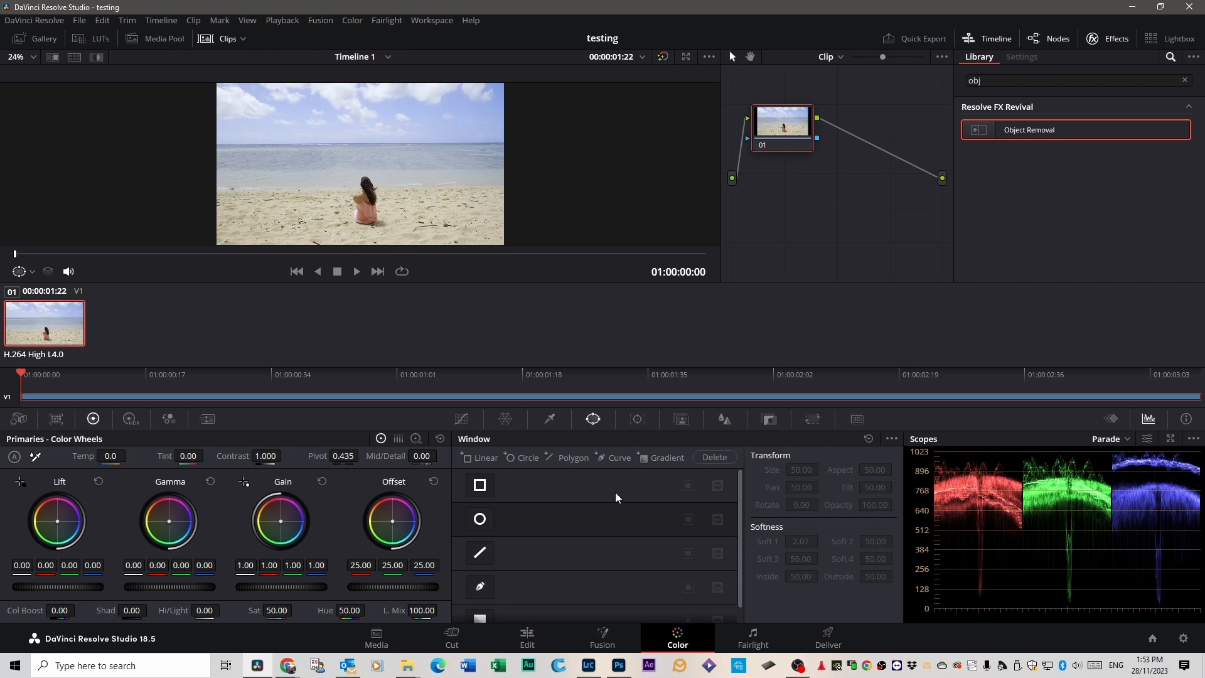
mouse_move(603, 425)
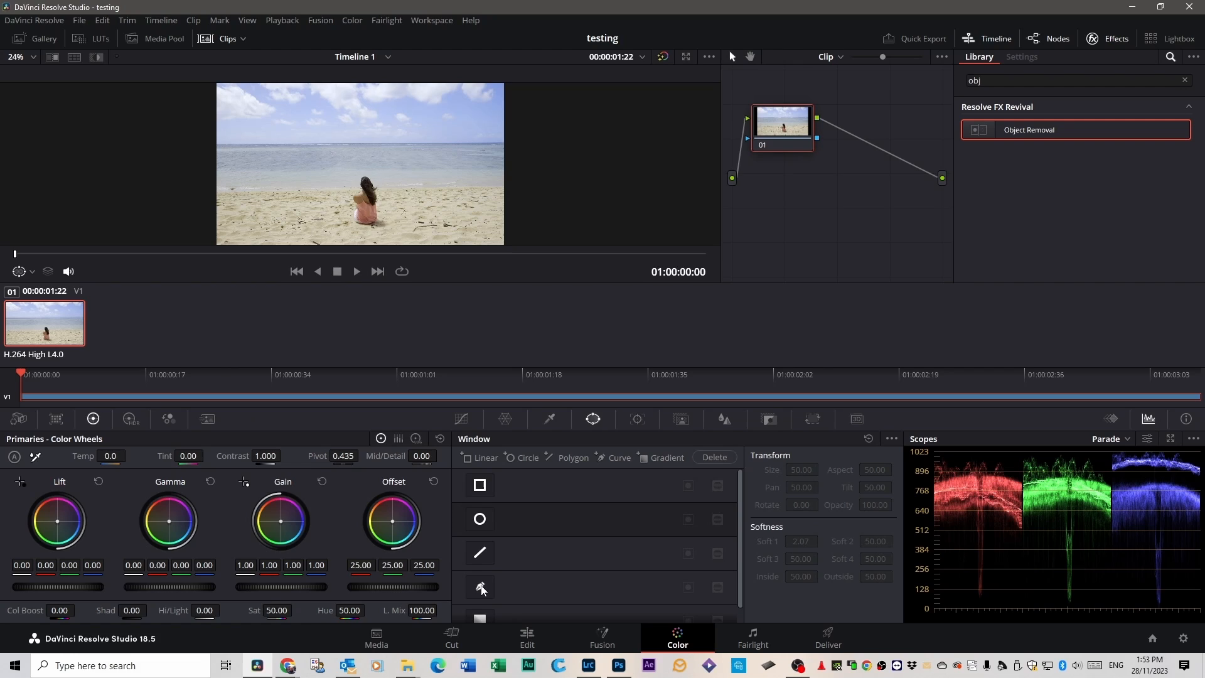
click(479, 588)
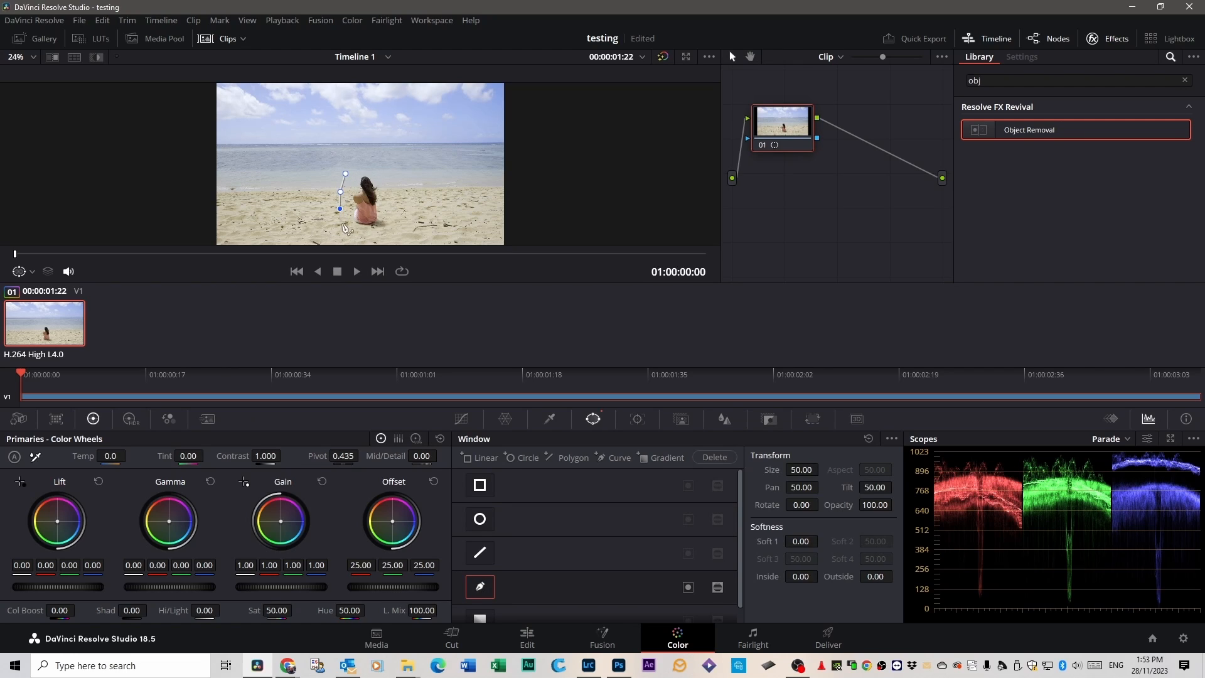
drag(339, 209, 388, 229)
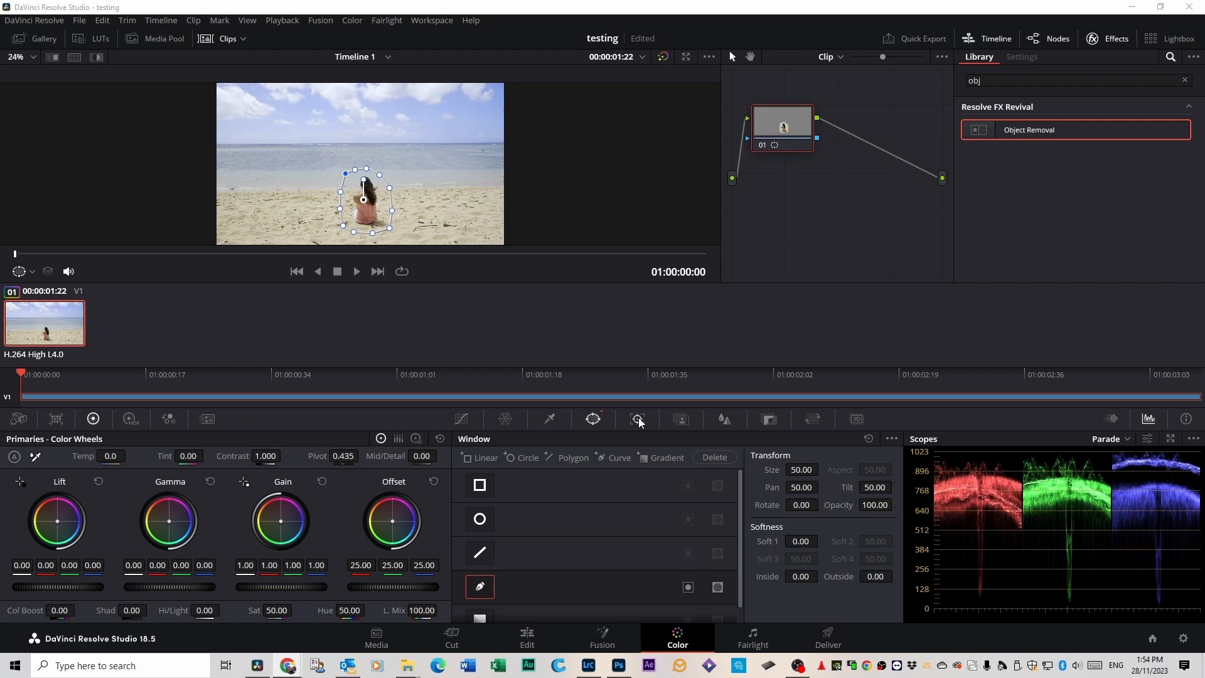
Track the woman's pen window forward and in reverse across the clip.
click(636, 419)
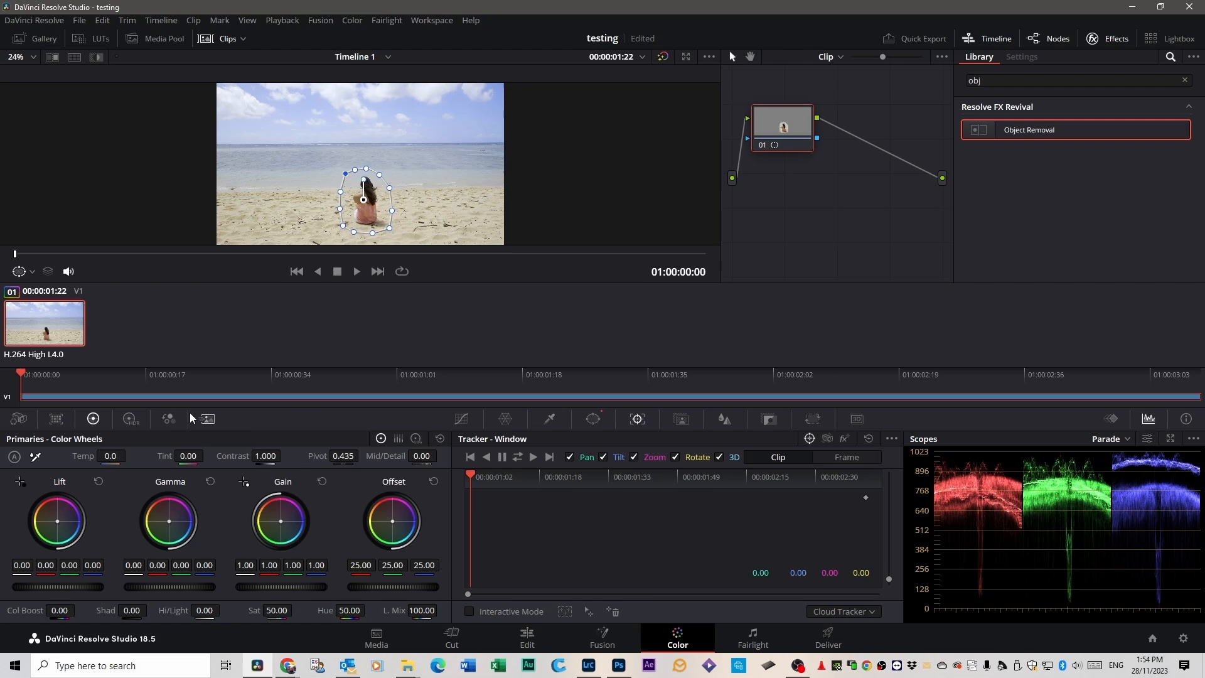
mouse_move(518, 456)
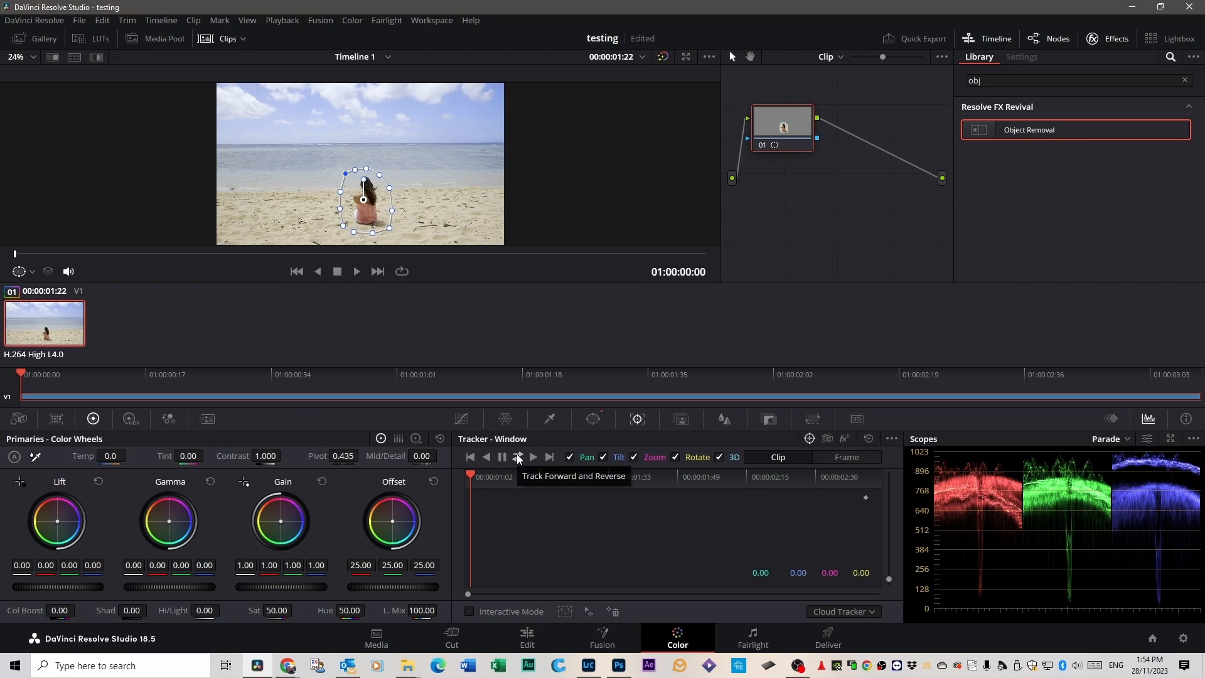
mouse_move(507, 471)
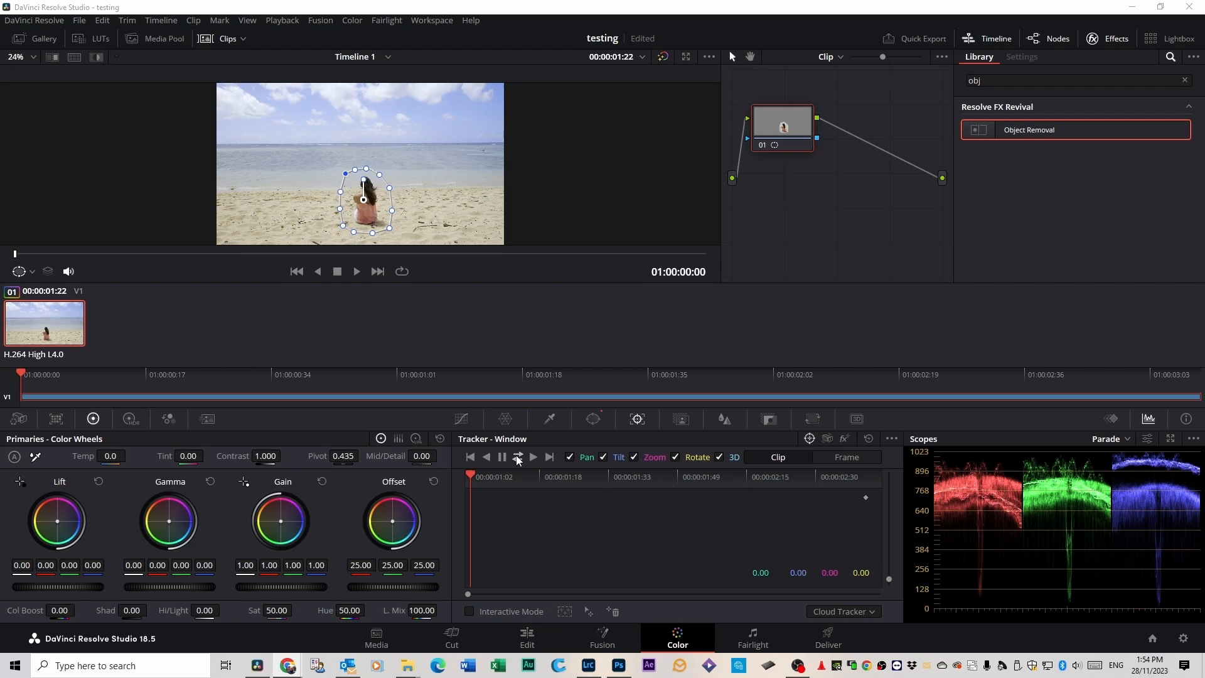
click(517, 457)
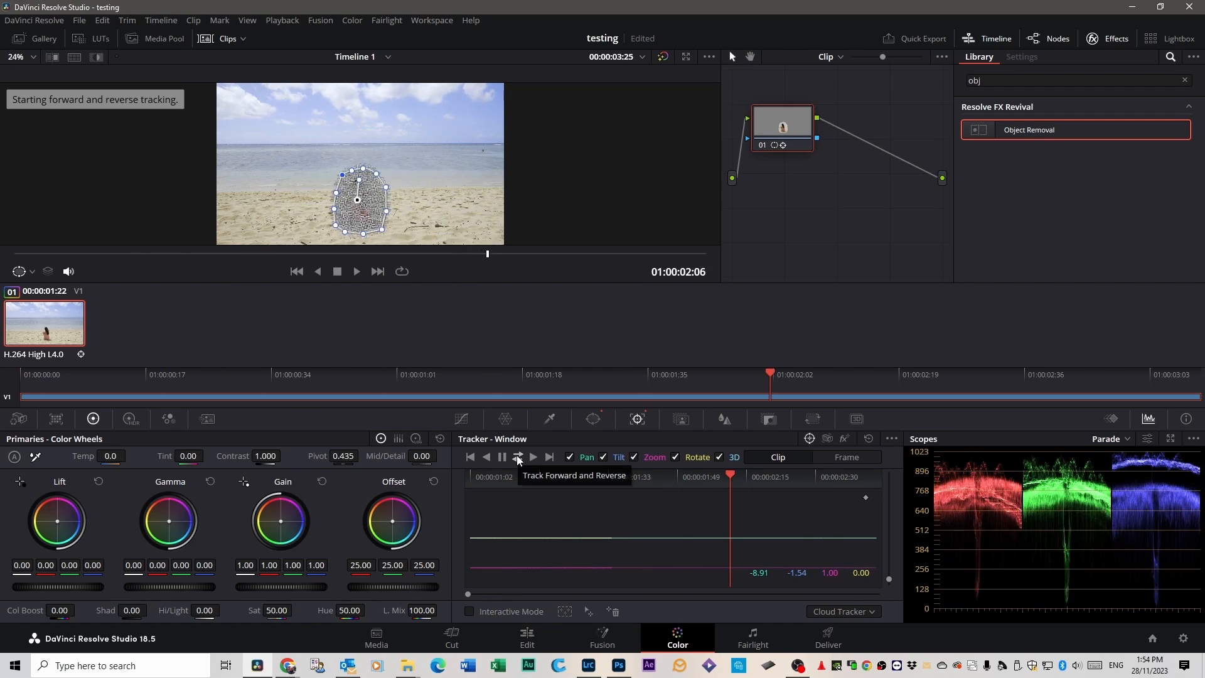
click(517, 456)
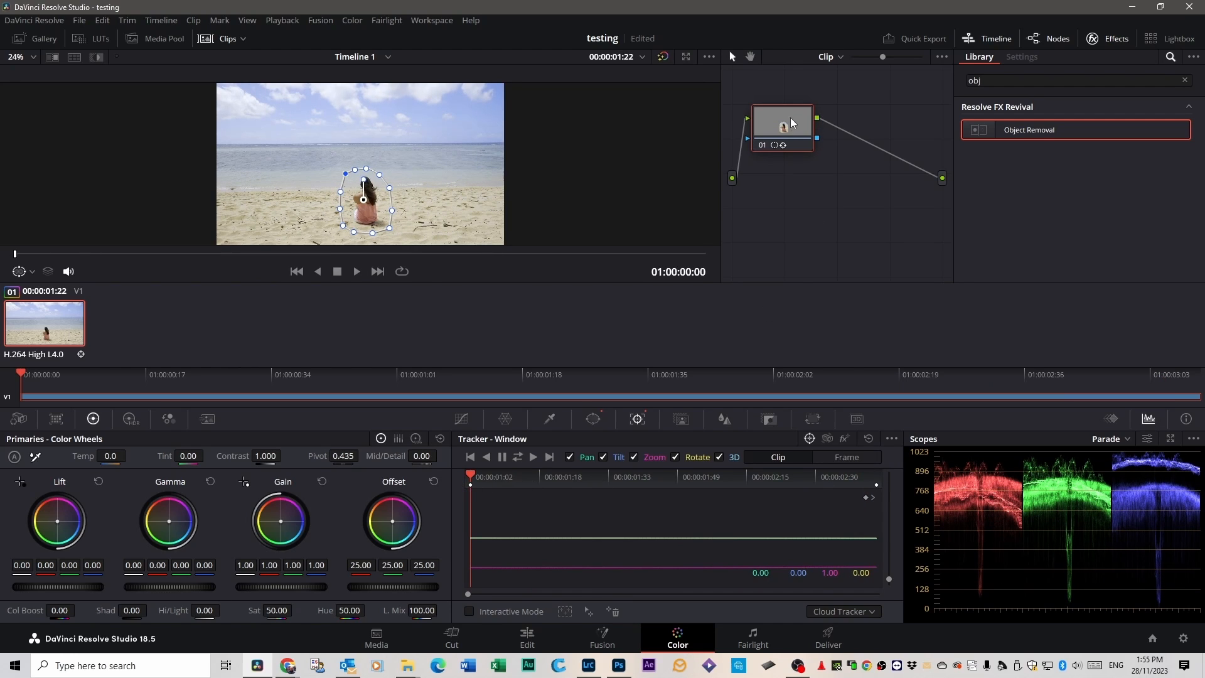
Add a serial node after the masked node for the Object Removal effect.
right_click(781, 127)
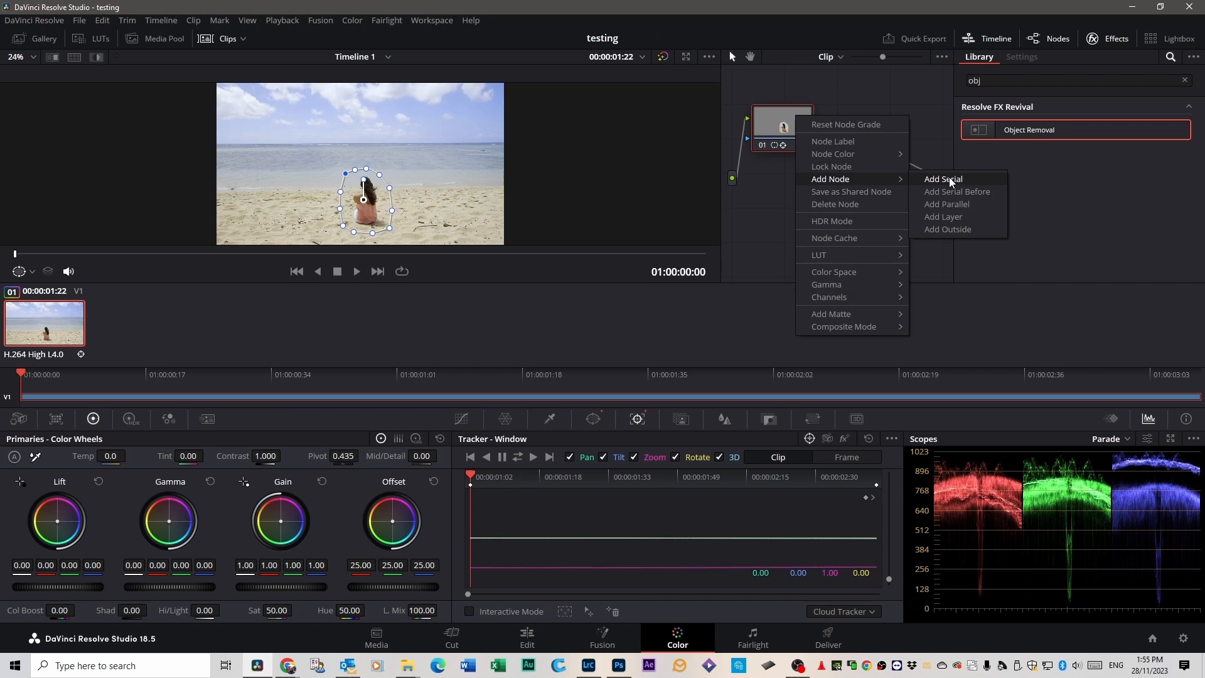
click(943, 178)
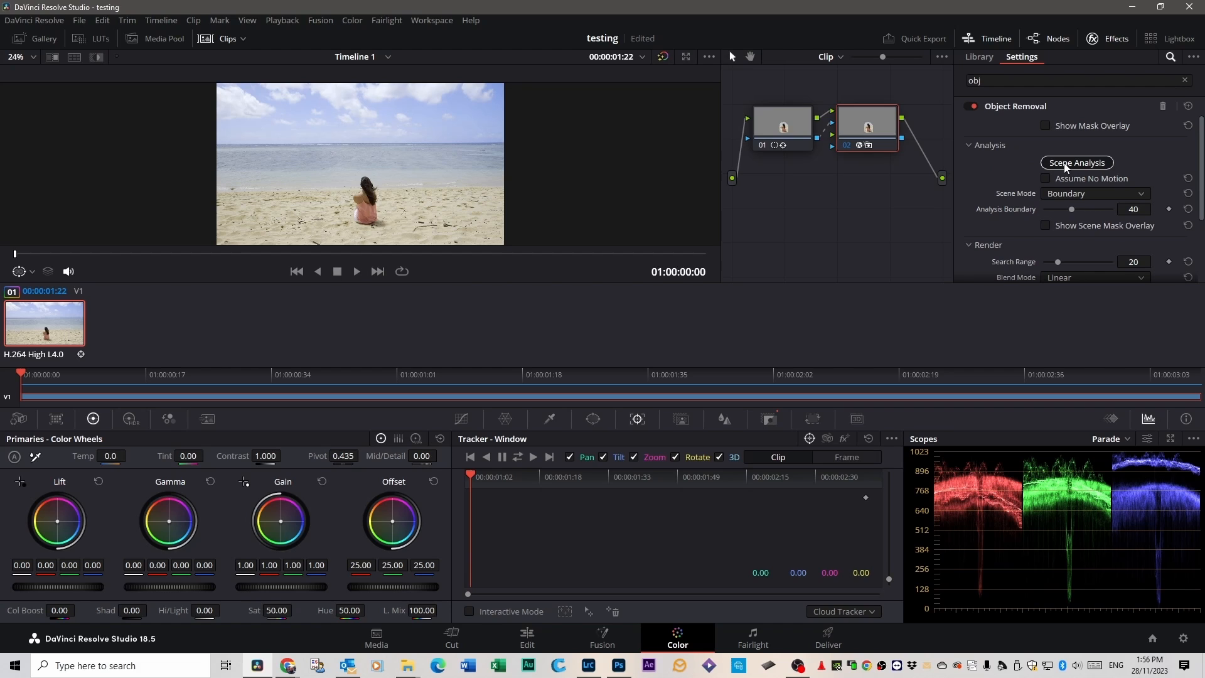
Run Scene Analysis, build the clean plate, and play back the woman-free beach clip.
click(1076, 162)
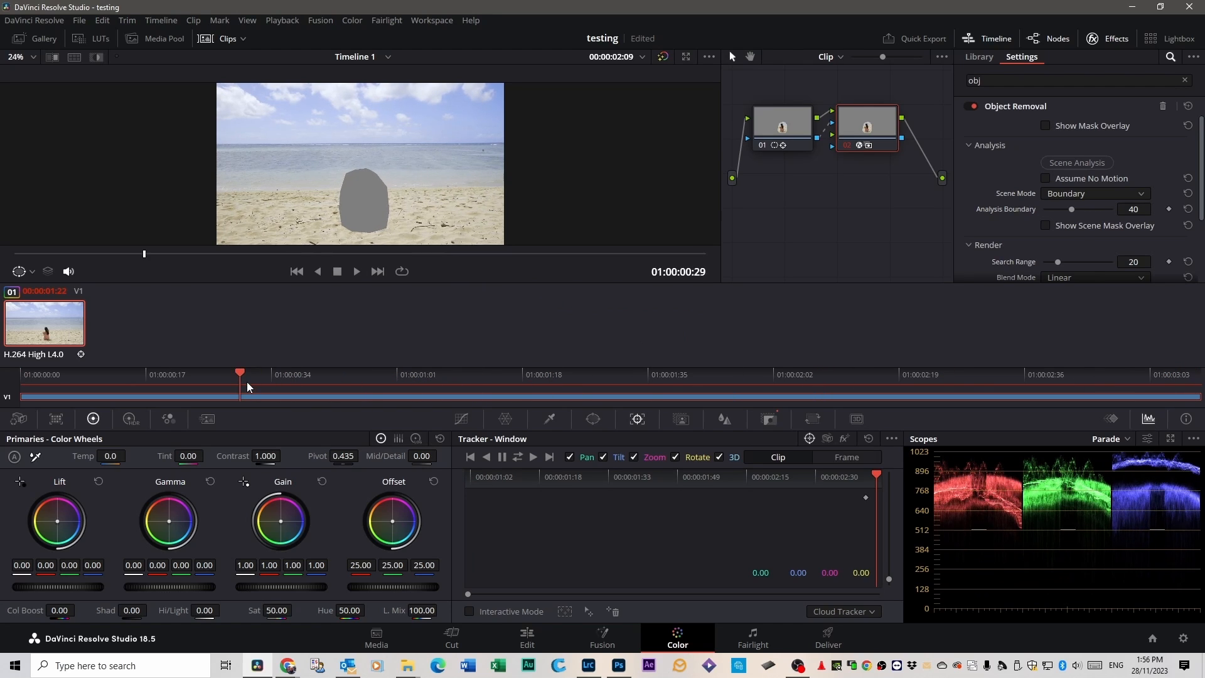
click(377, 270)
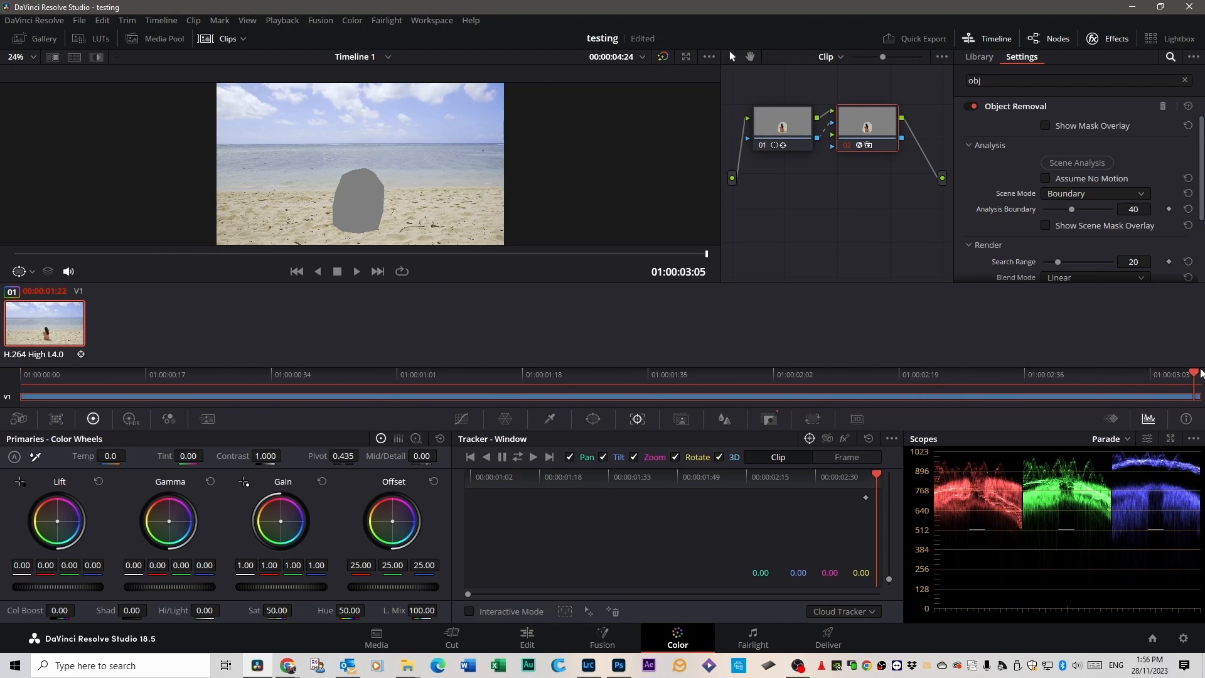
scroll(down, 3)
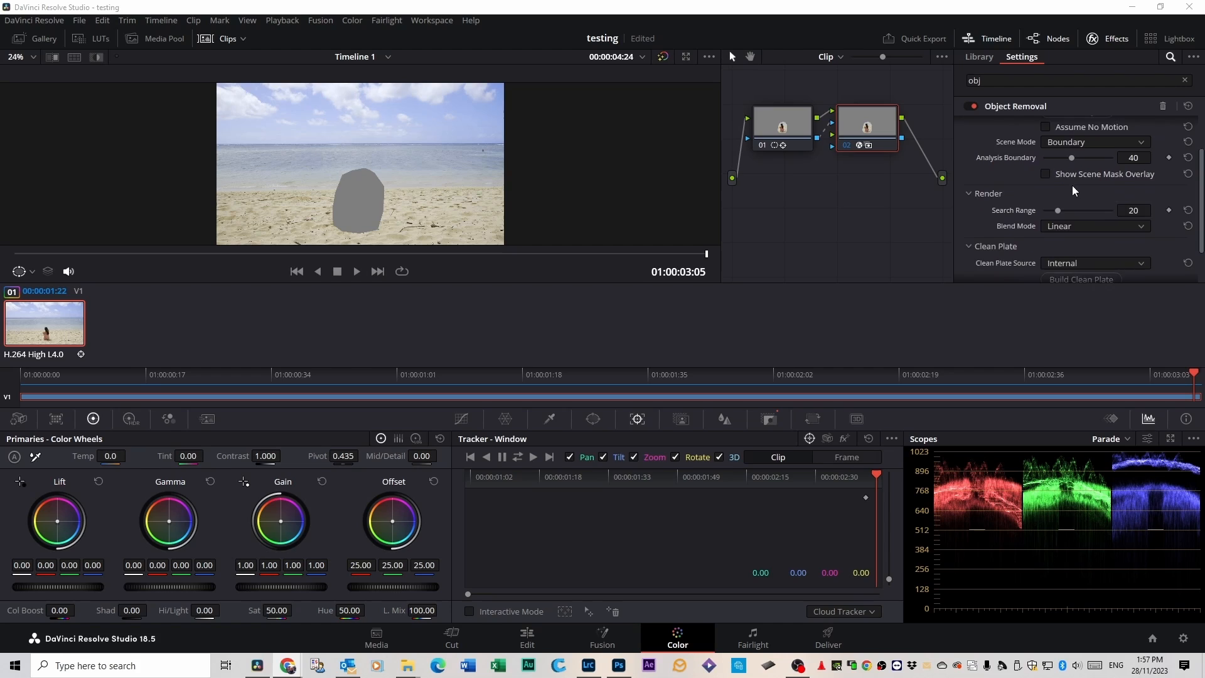
scroll(down, 3)
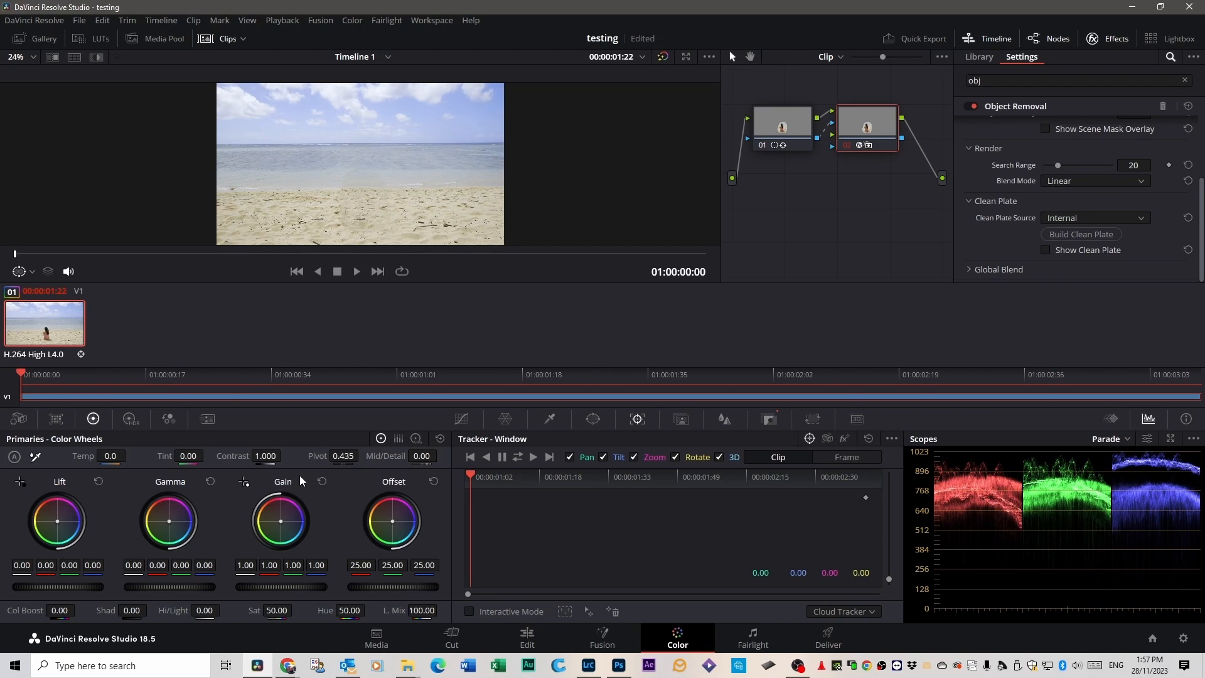
click(356, 271)
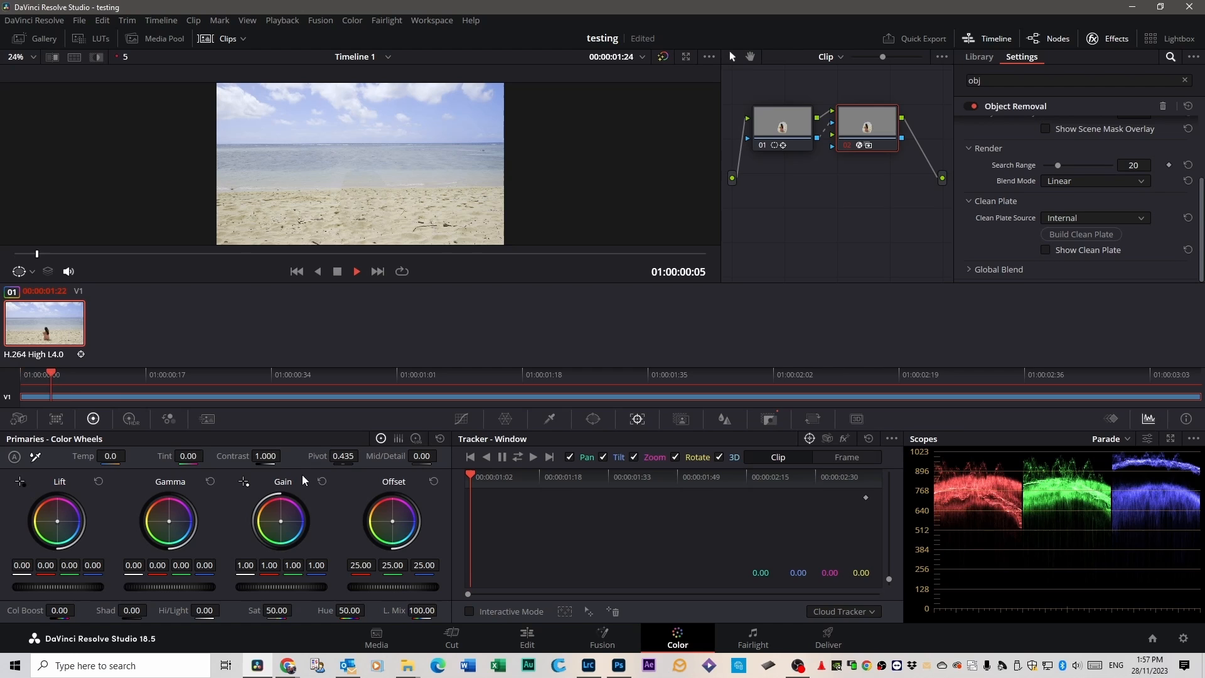